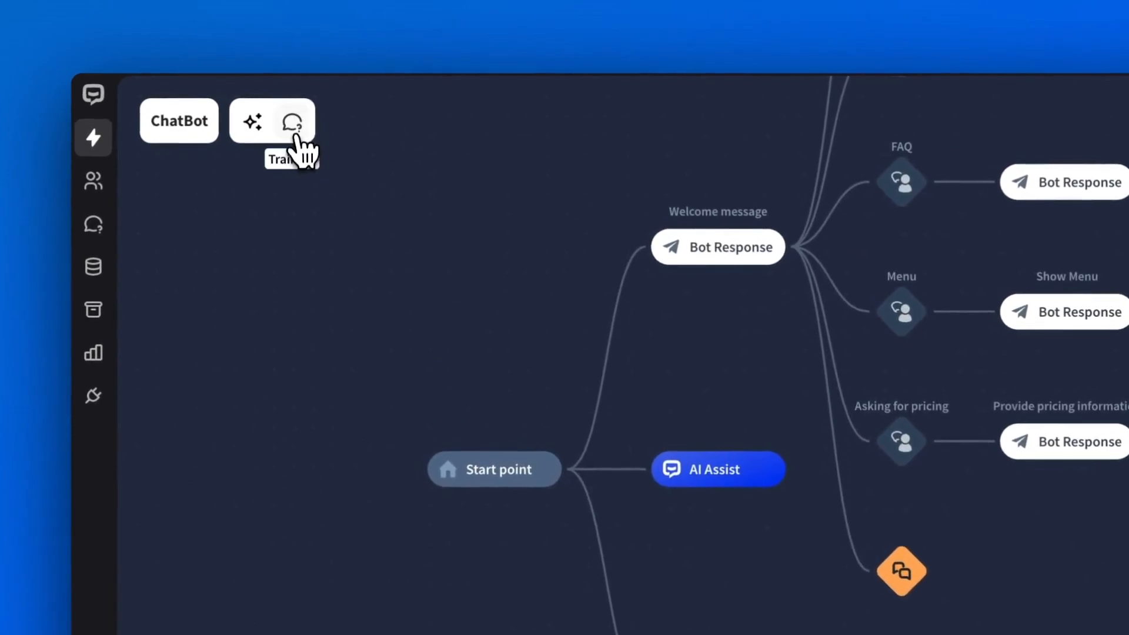
# Step: Open ChatBot's Training section from the icon beside the ChatBot label
pyautogui.click(293, 120)
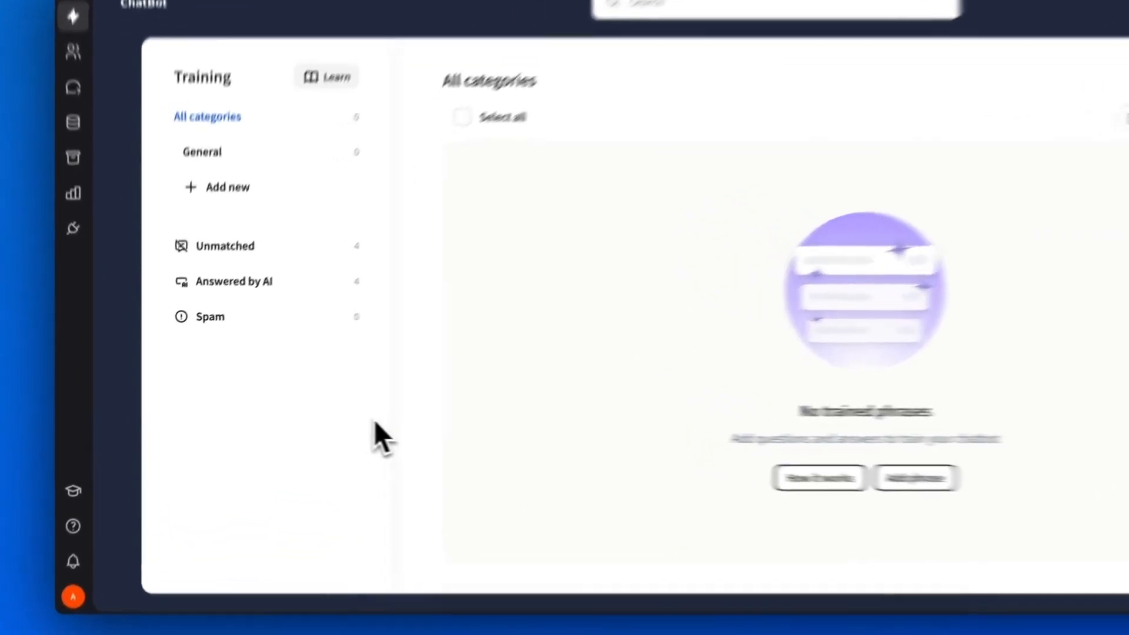
# Step: Show the Unmatched phrases and mark 'hahahaha' as spam
pyautogui.click(224, 246)
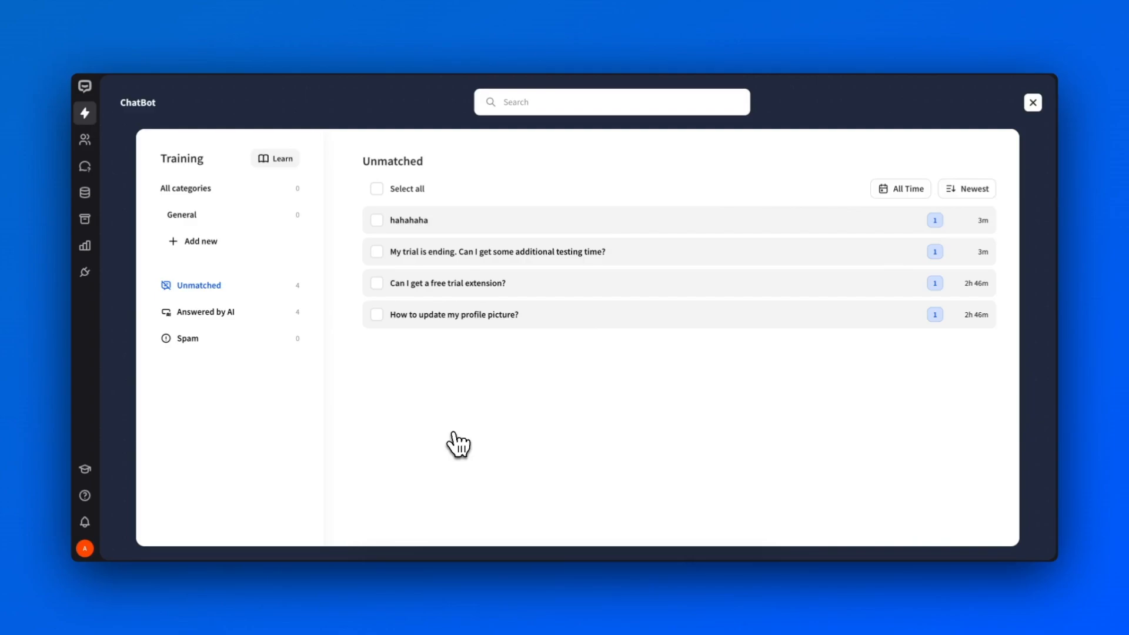
pyautogui.moveTo(937, 315)
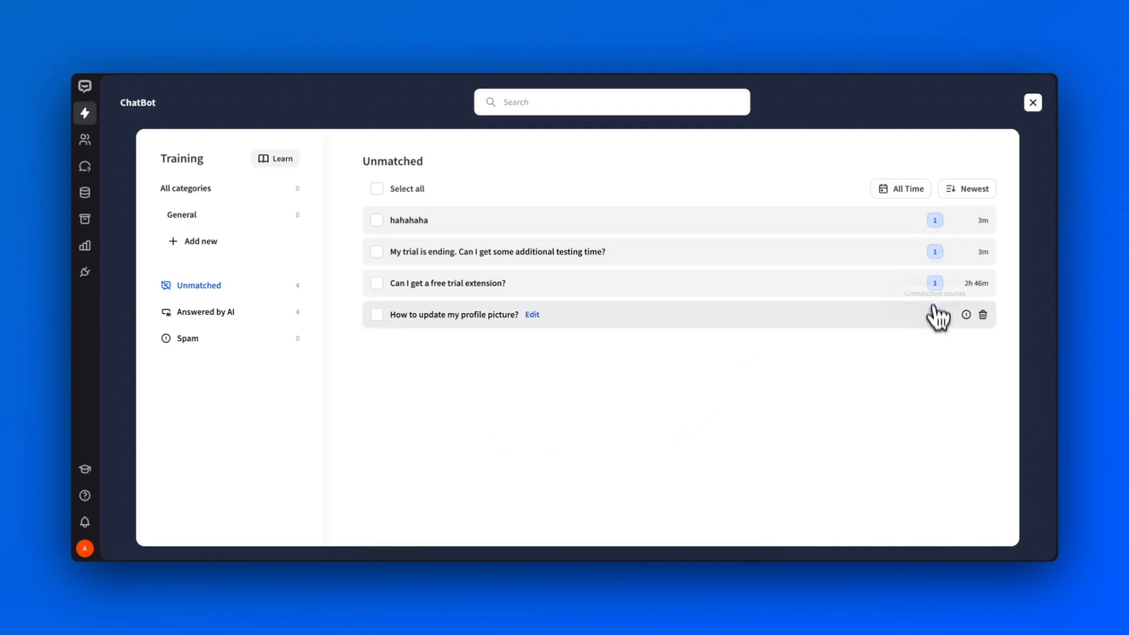
pyautogui.moveTo(979, 270)
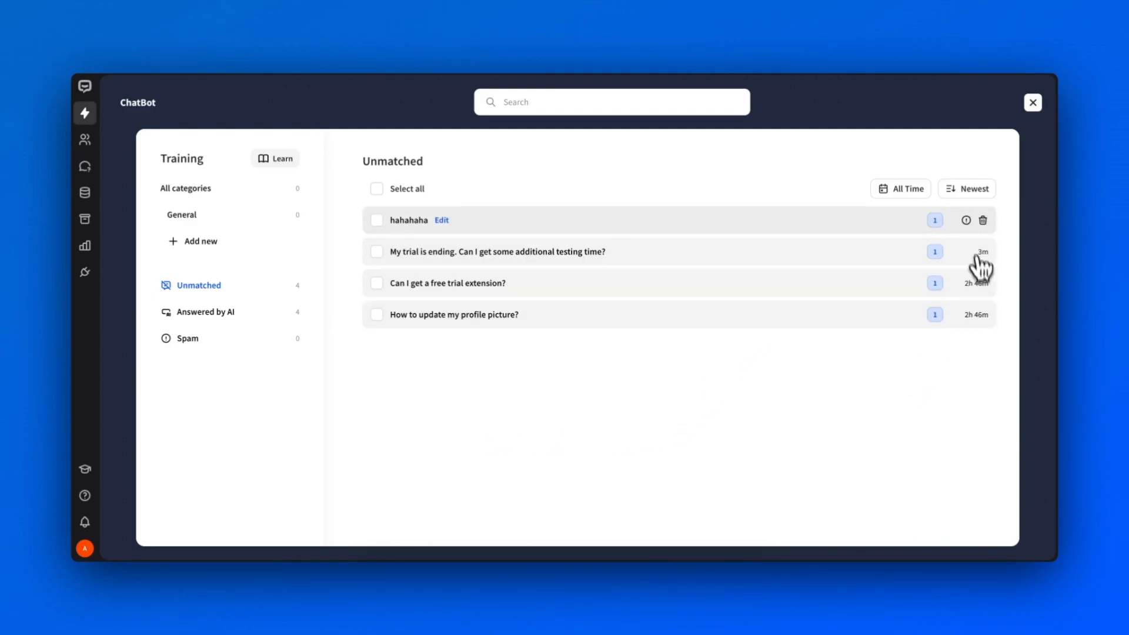
pyautogui.moveTo(983, 220)
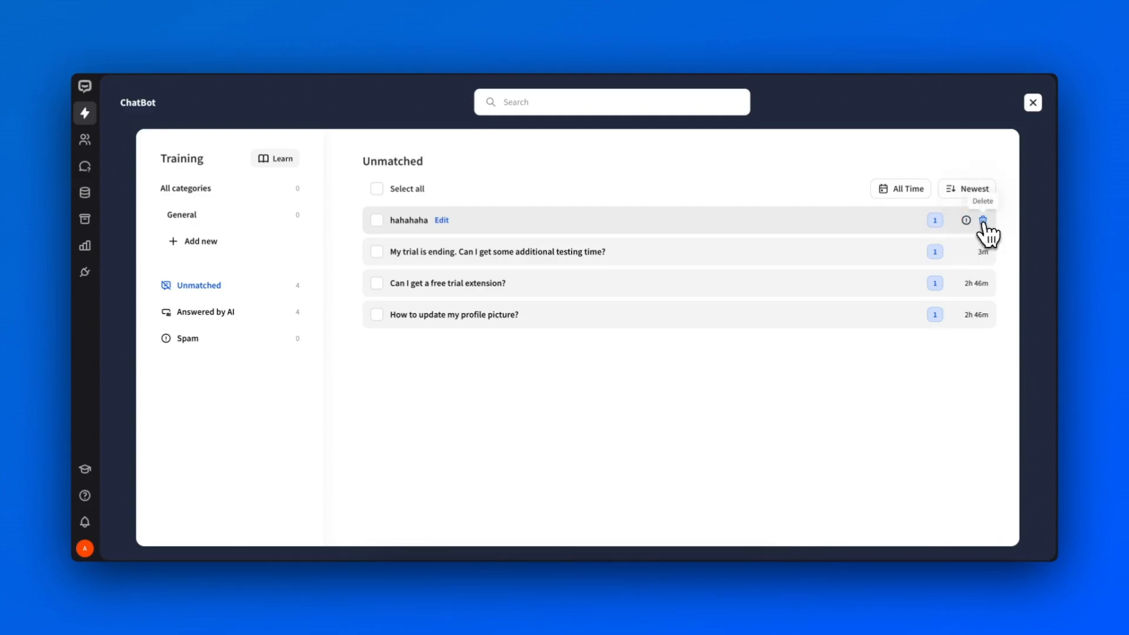
pyautogui.click(983, 219)
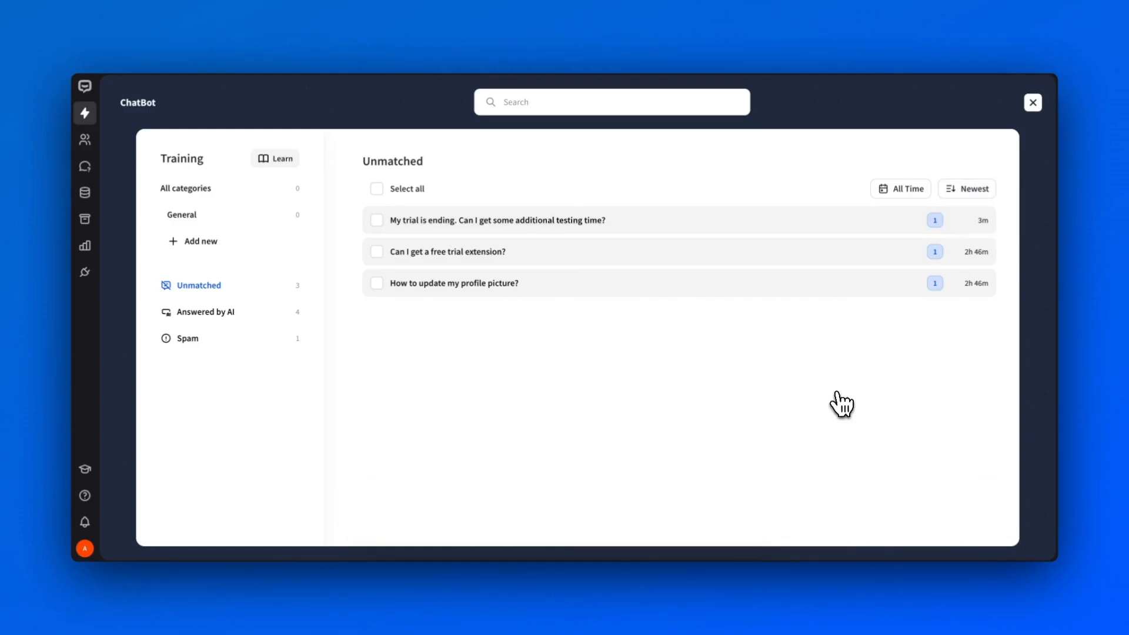
pyautogui.moveTo(600, 234)
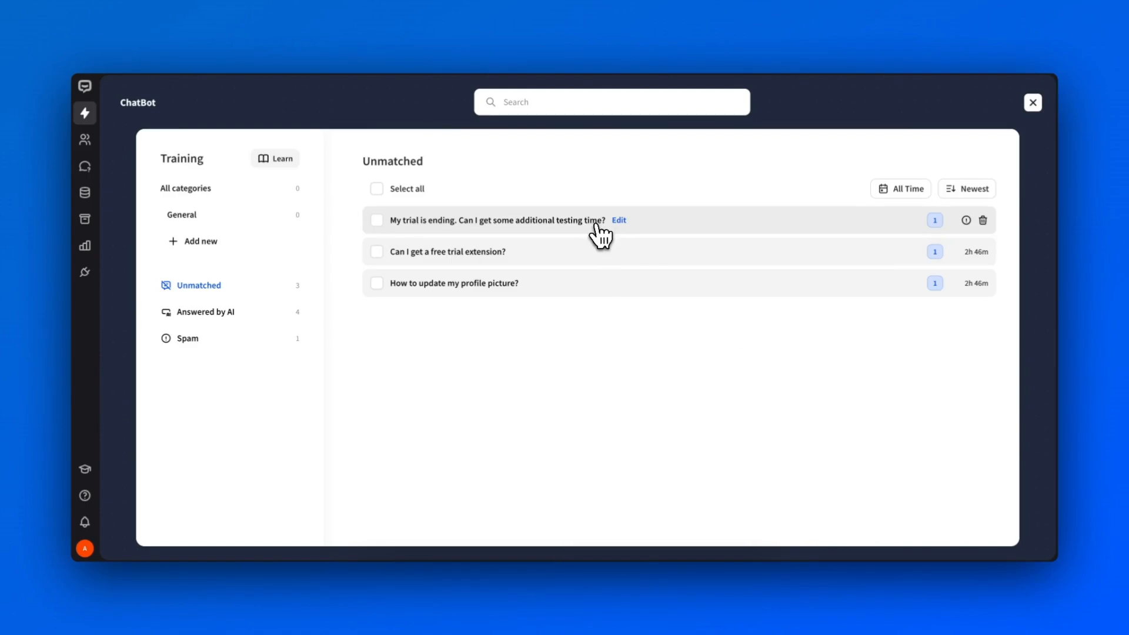
# Step: Edit the trial-ending question with the reply 'Sure! I've added 7 days of trial to your account. Have fun testing,'
pyautogui.click(618, 219)
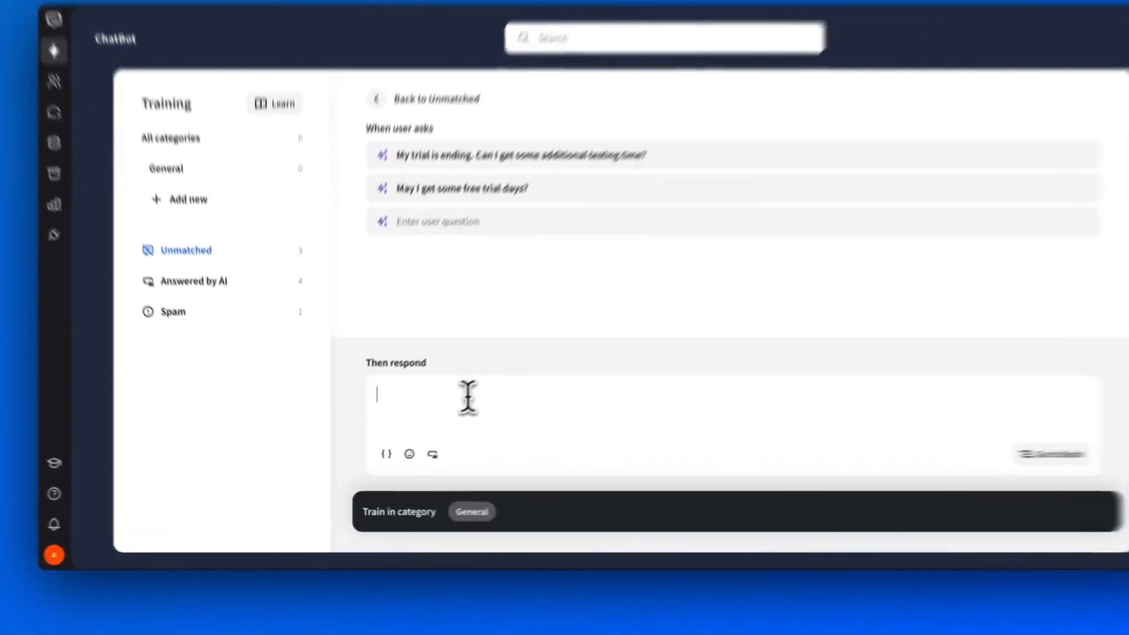
pyautogui.write("Sure! I've added 7 days of trial to your account. Have fun testing, Name!")
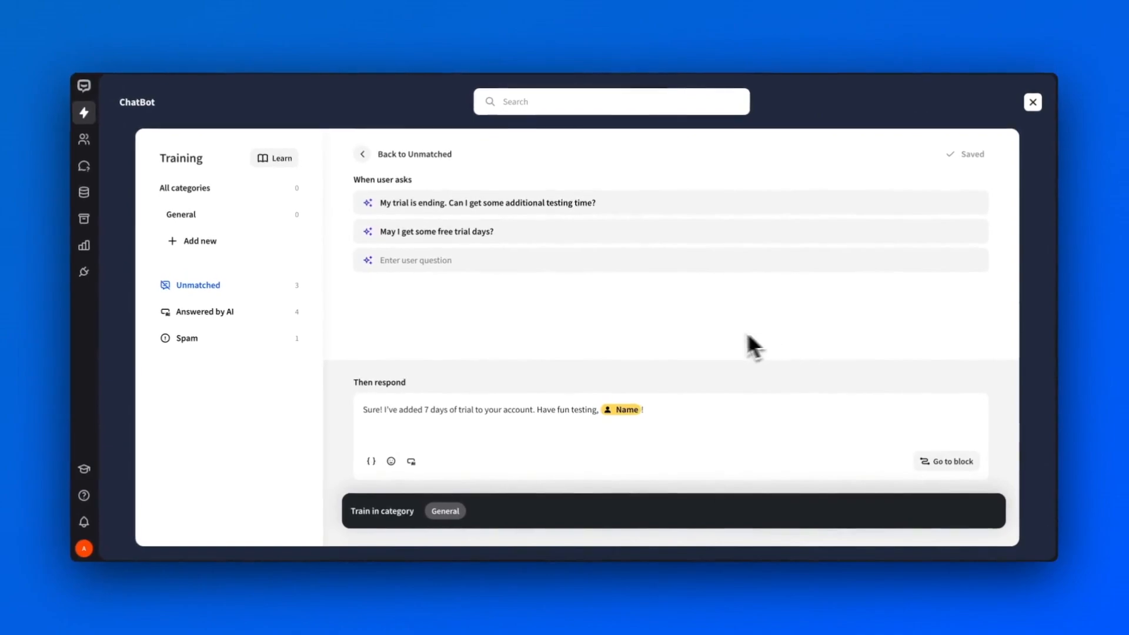
pyautogui.moveTo(509, 523)
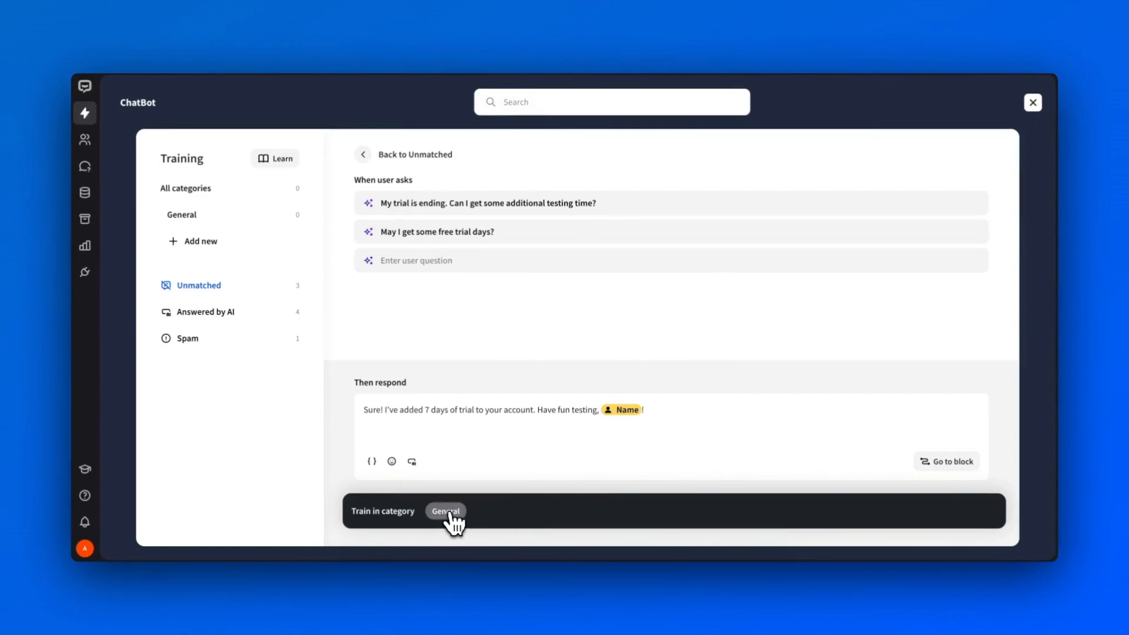
# Step: Train the trial-ending question into General and return to General's phrase list
pyautogui.click(445, 511)
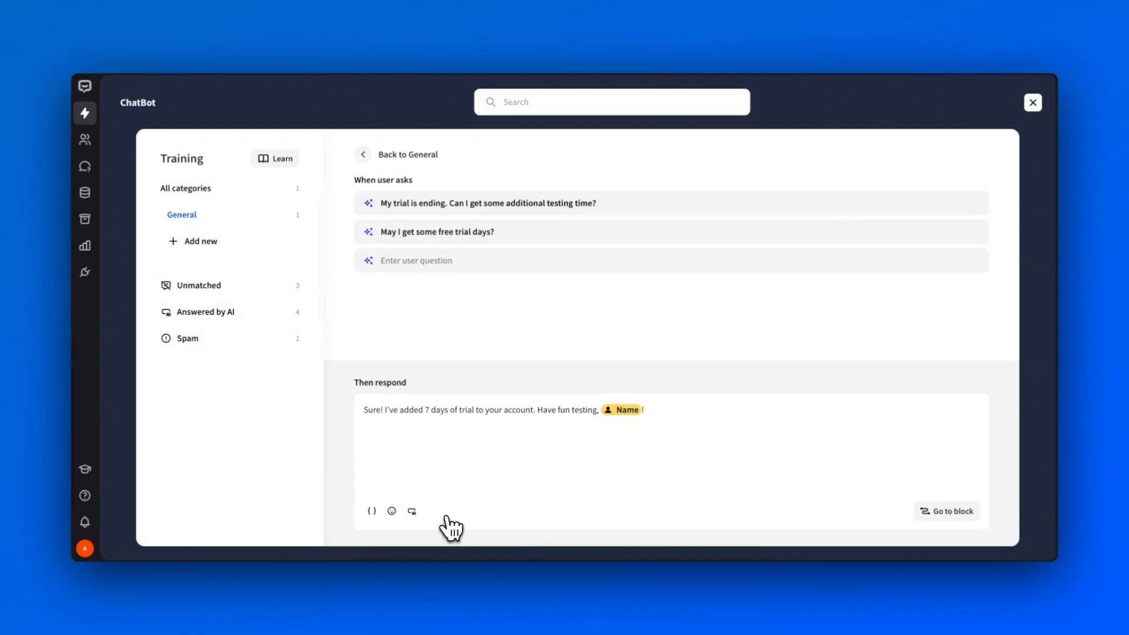
pyautogui.click(396, 154)
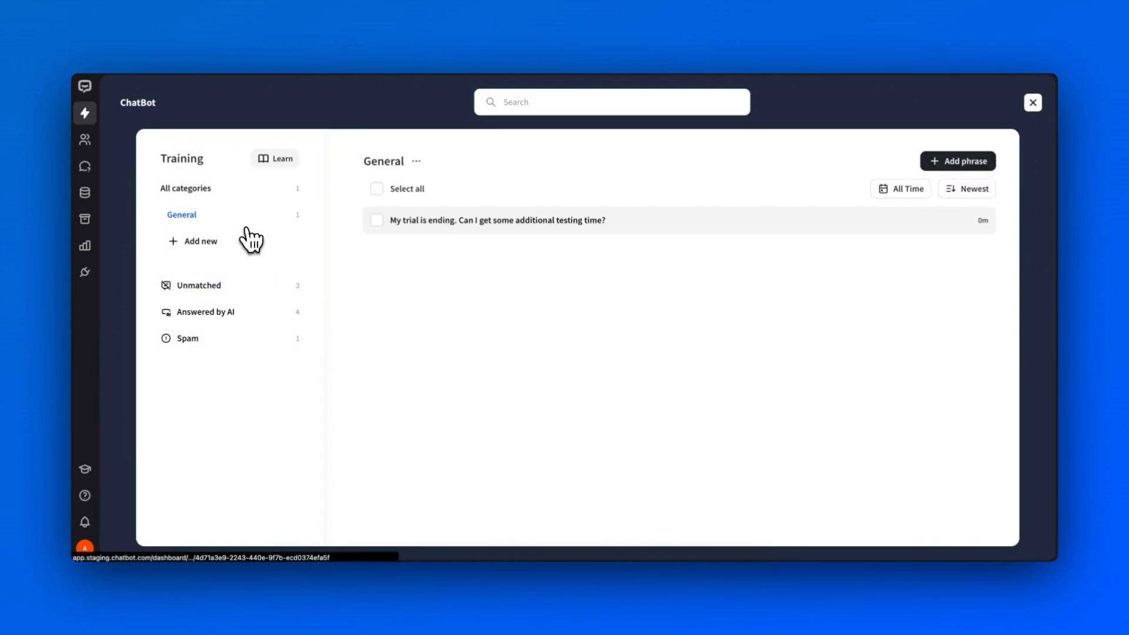
pyautogui.moveTo(461, 342)
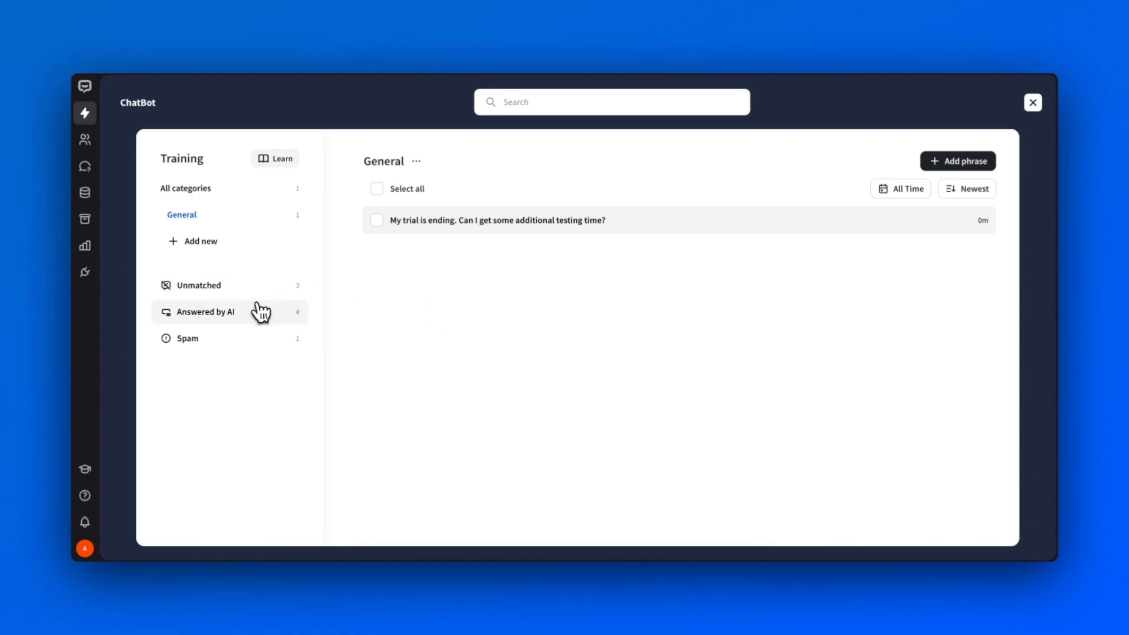
# Step: Review the AI-answered website-scanning question, then show the Spam phrases
pyautogui.click(205, 312)
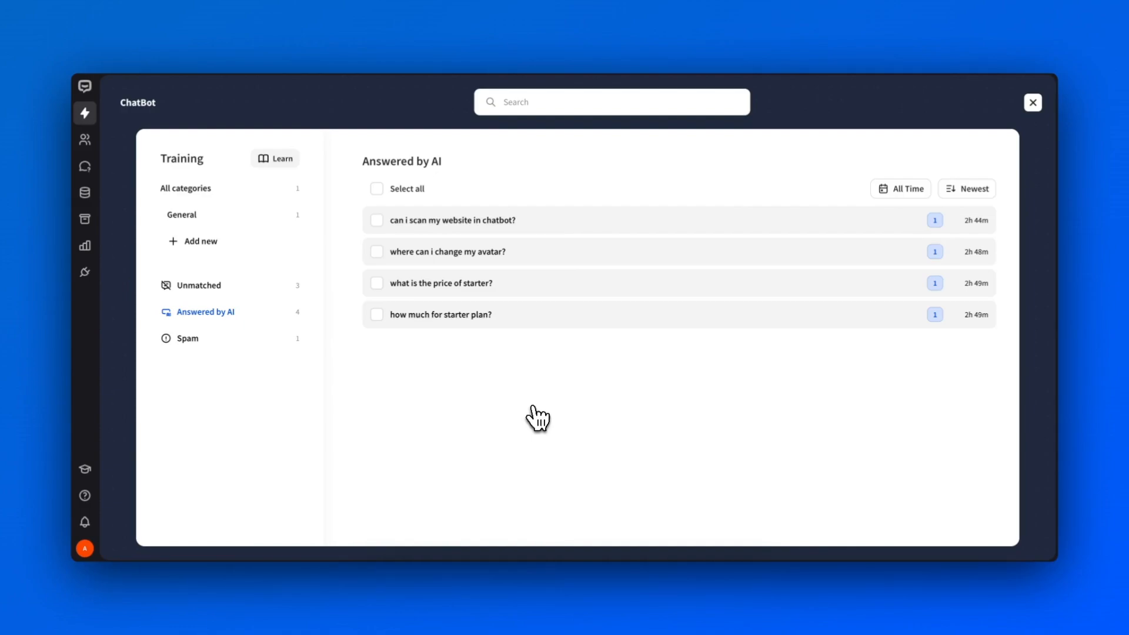
pyautogui.moveTo(548, 219)
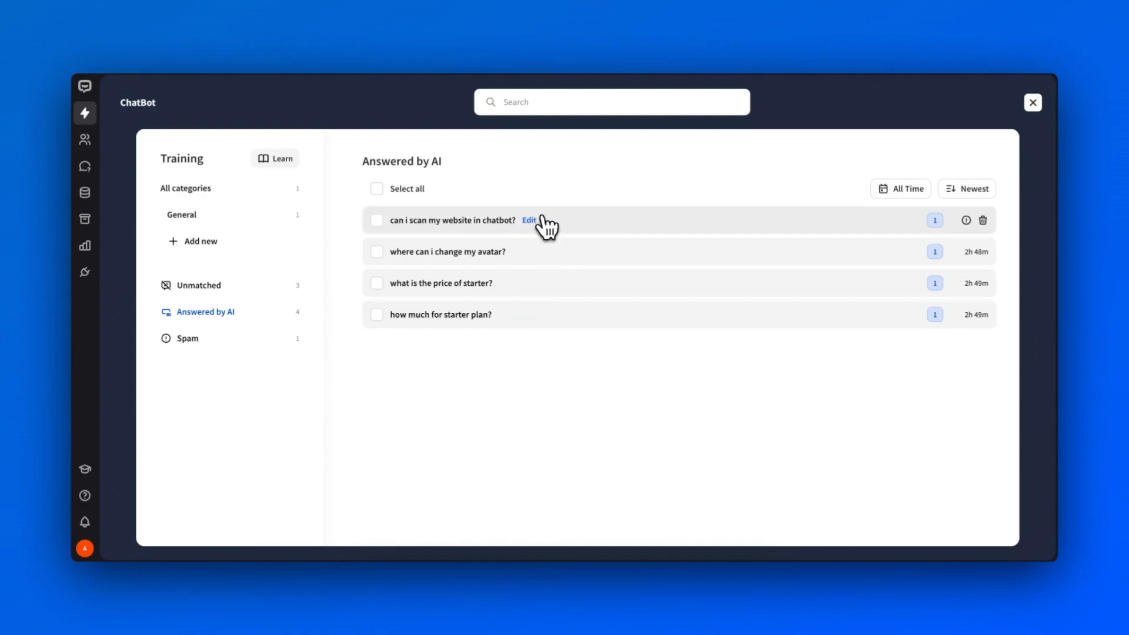
pyautogui.click(530, 221)
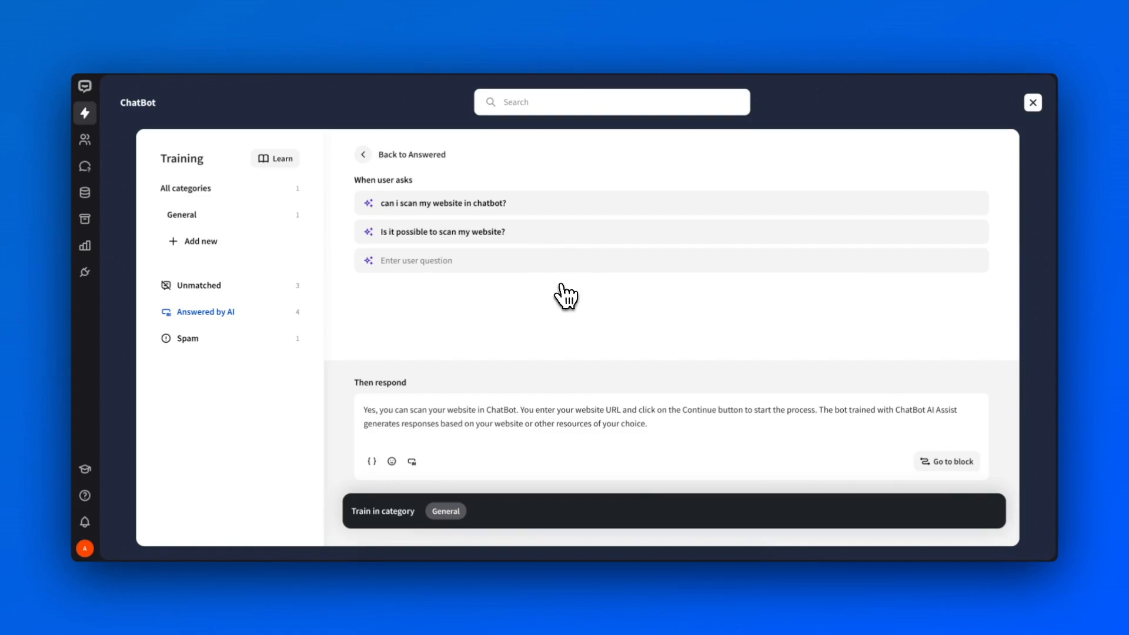
pyautogui.moveTo(431, 289)
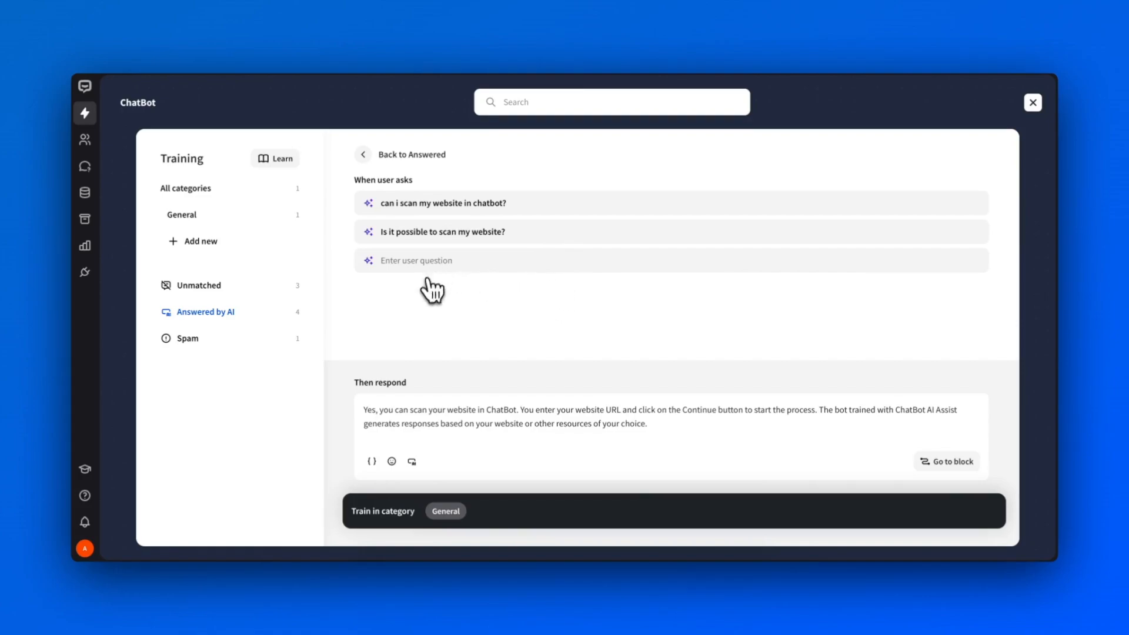
pyautogui.click(187, 338)
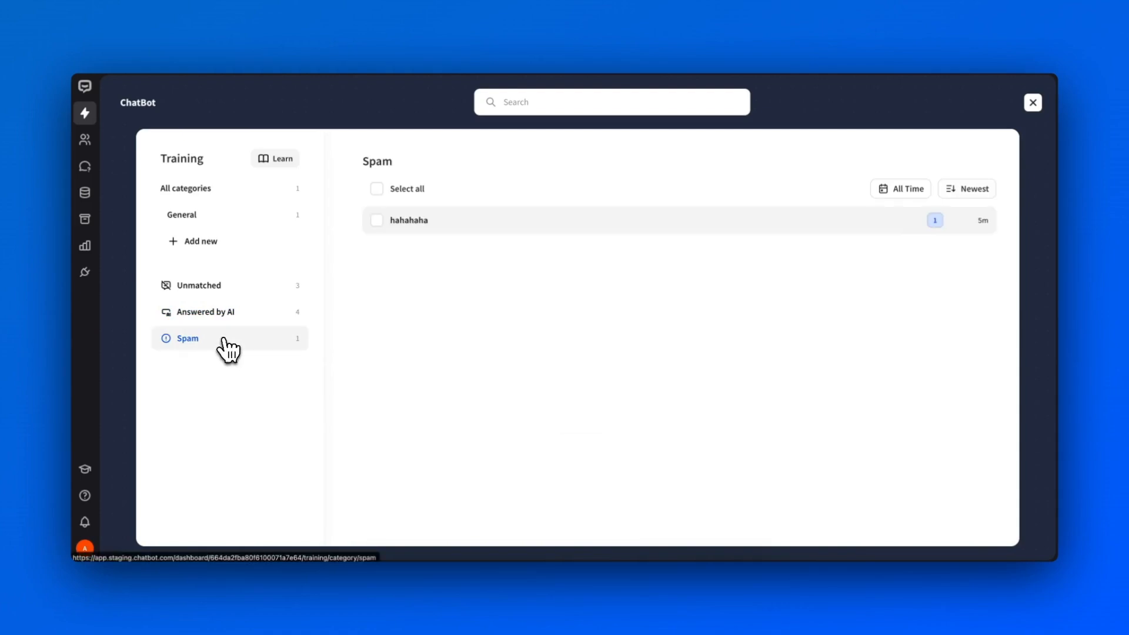
pyautogui.moveTo(468, 361)
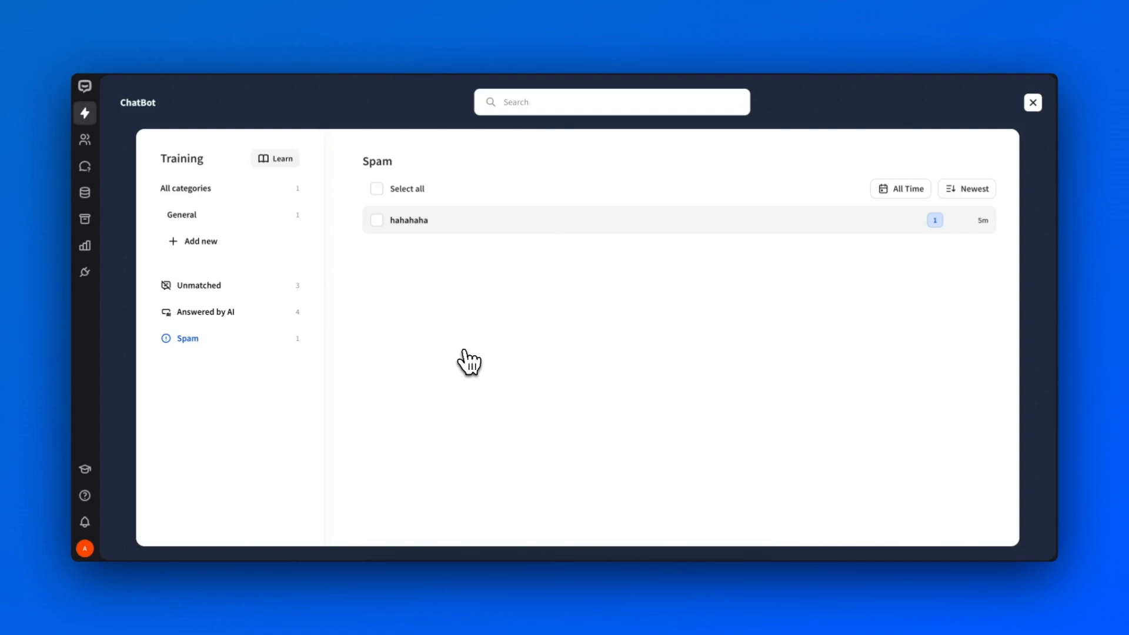
pyautogui.moveTo(475, 259)
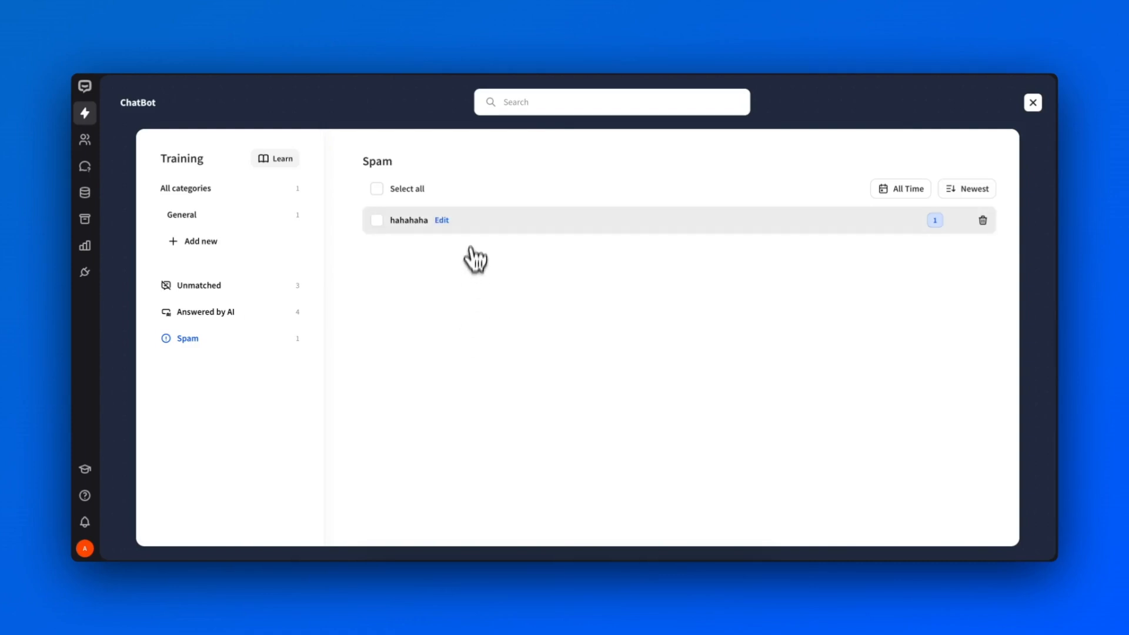
# Step: Edit the spam phrase 'hahahaha', which has an empty bot response
pyautogui.click(441, 219)
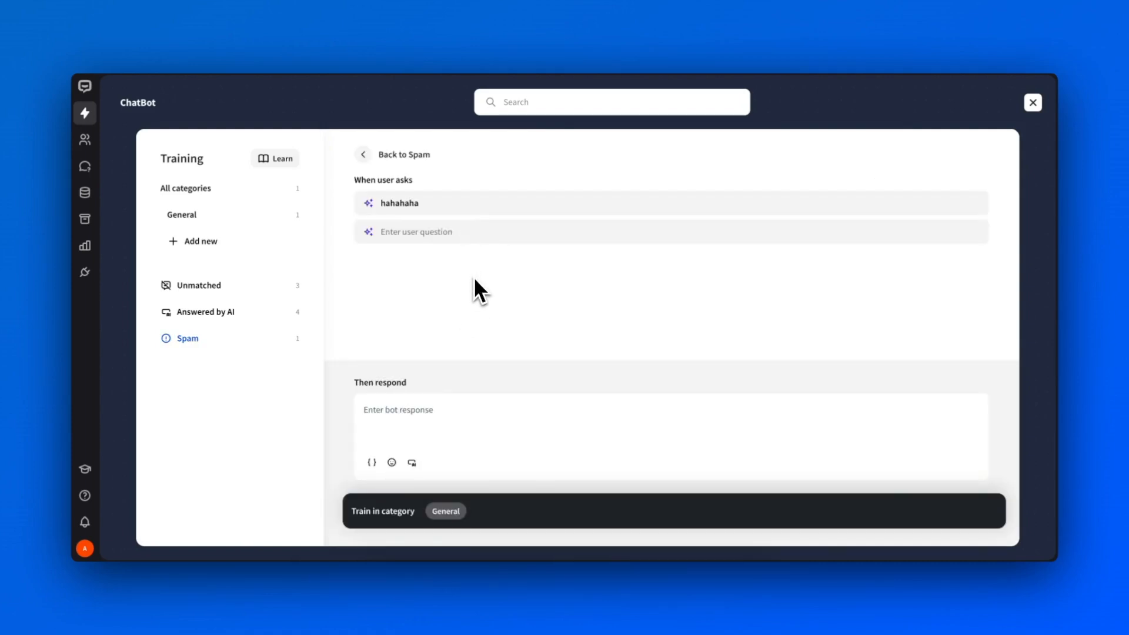